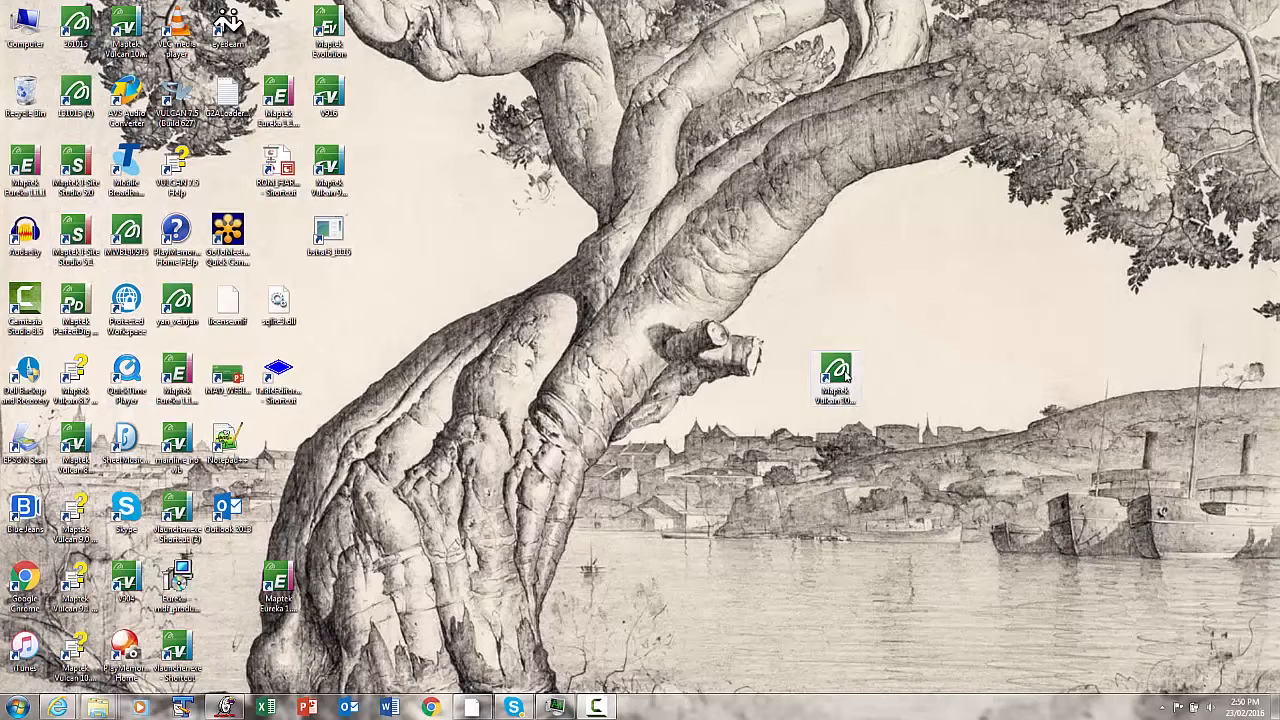
- Launch Maptek Workbench from its desktop shortcut
double_click(835, 375)
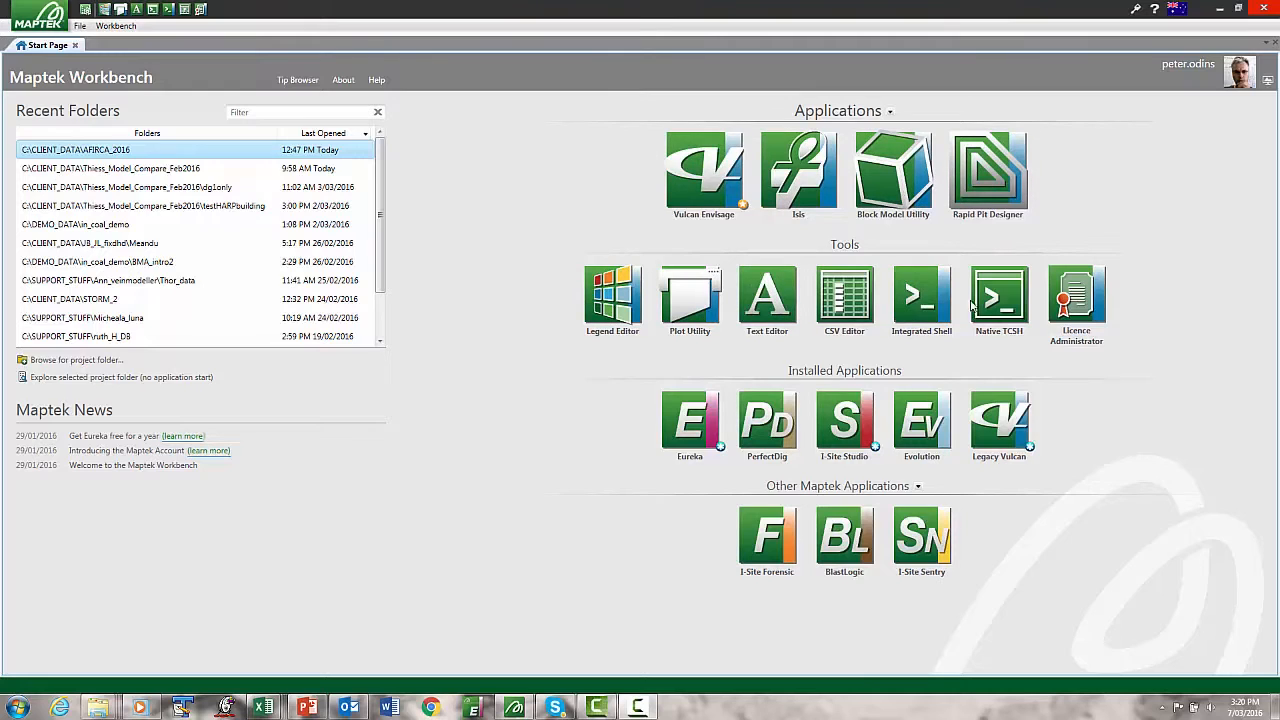
mouse_move(844, 420)
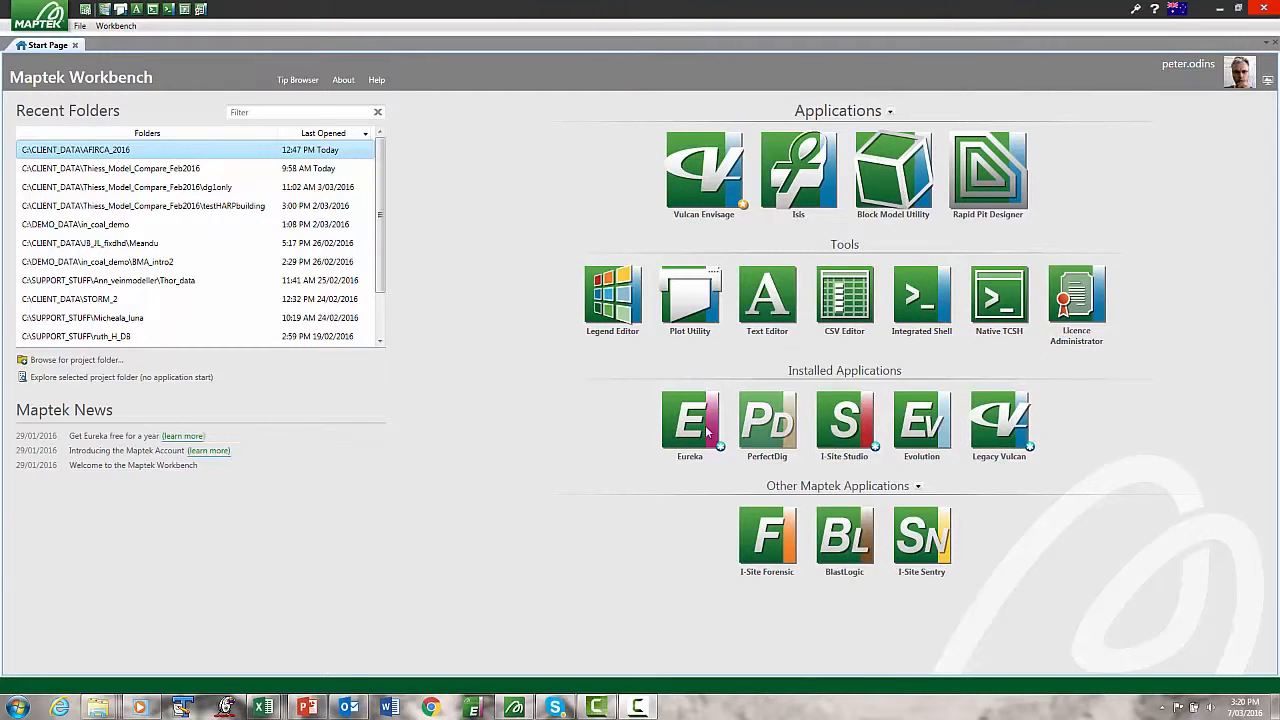
mouse_move(767, 420)
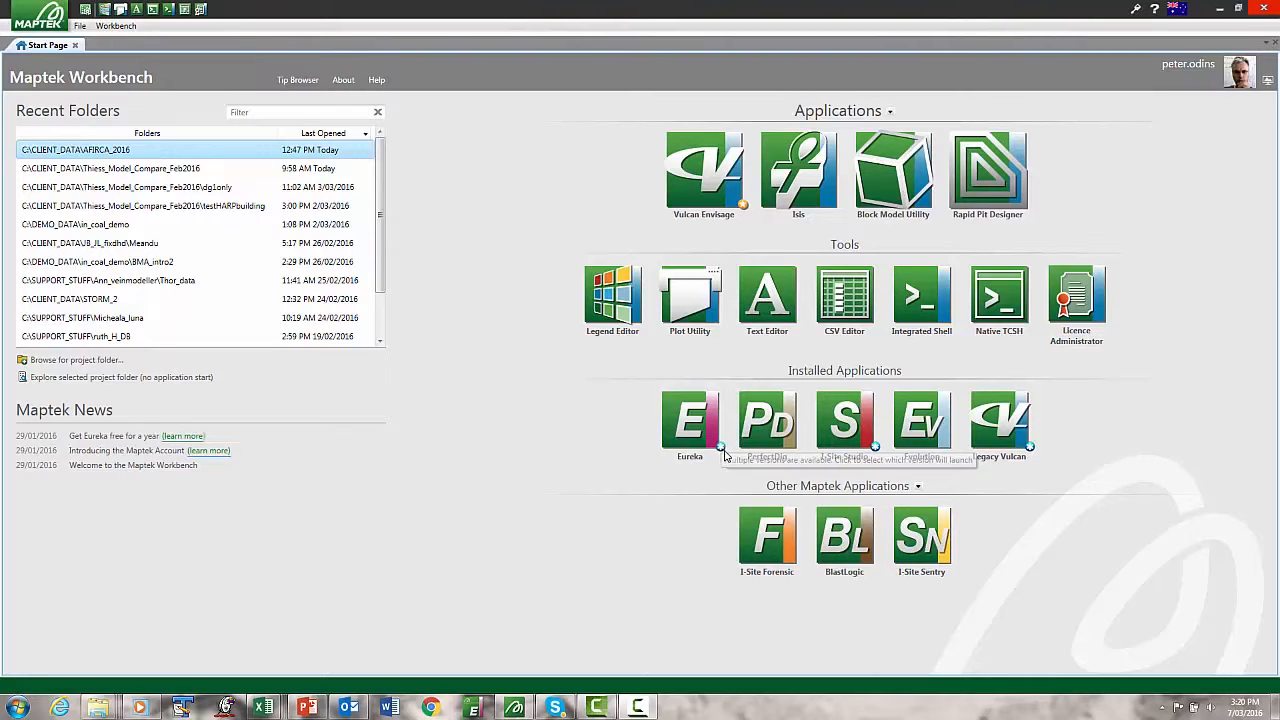
- Dock the Data explorer pane on the left of the start page
left_click(719, 447)
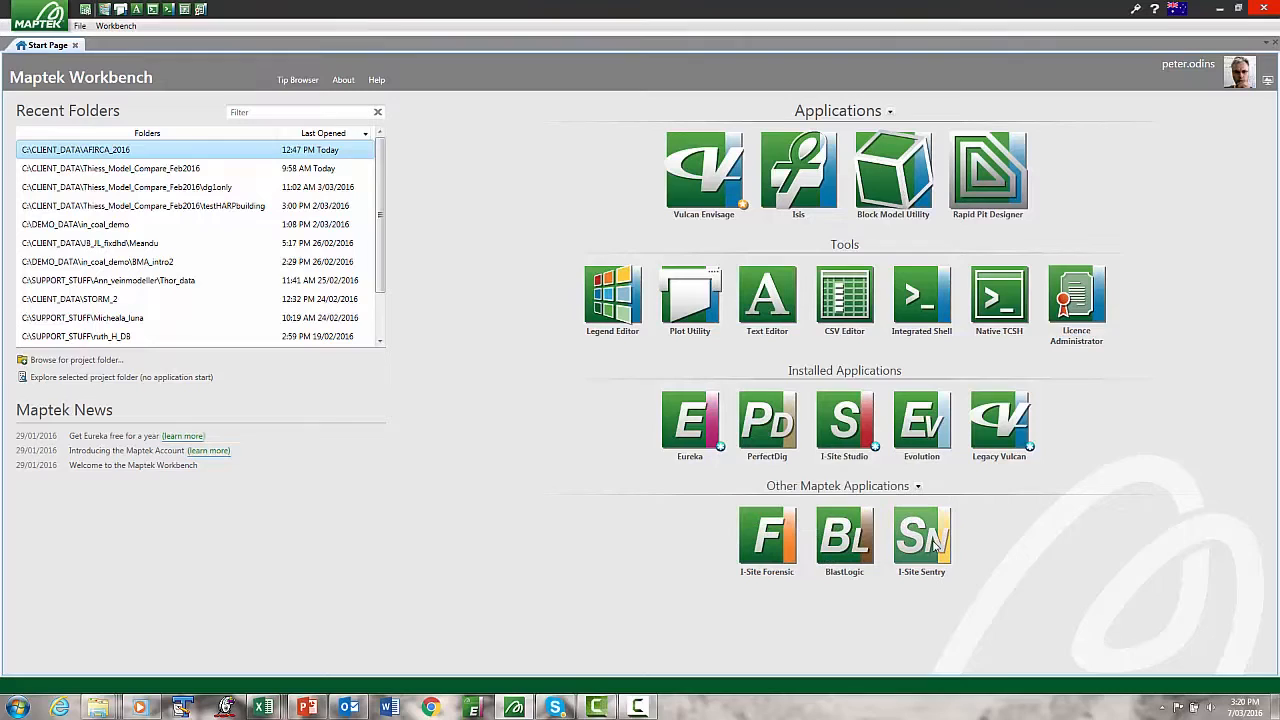
mouse_move(700, 253)
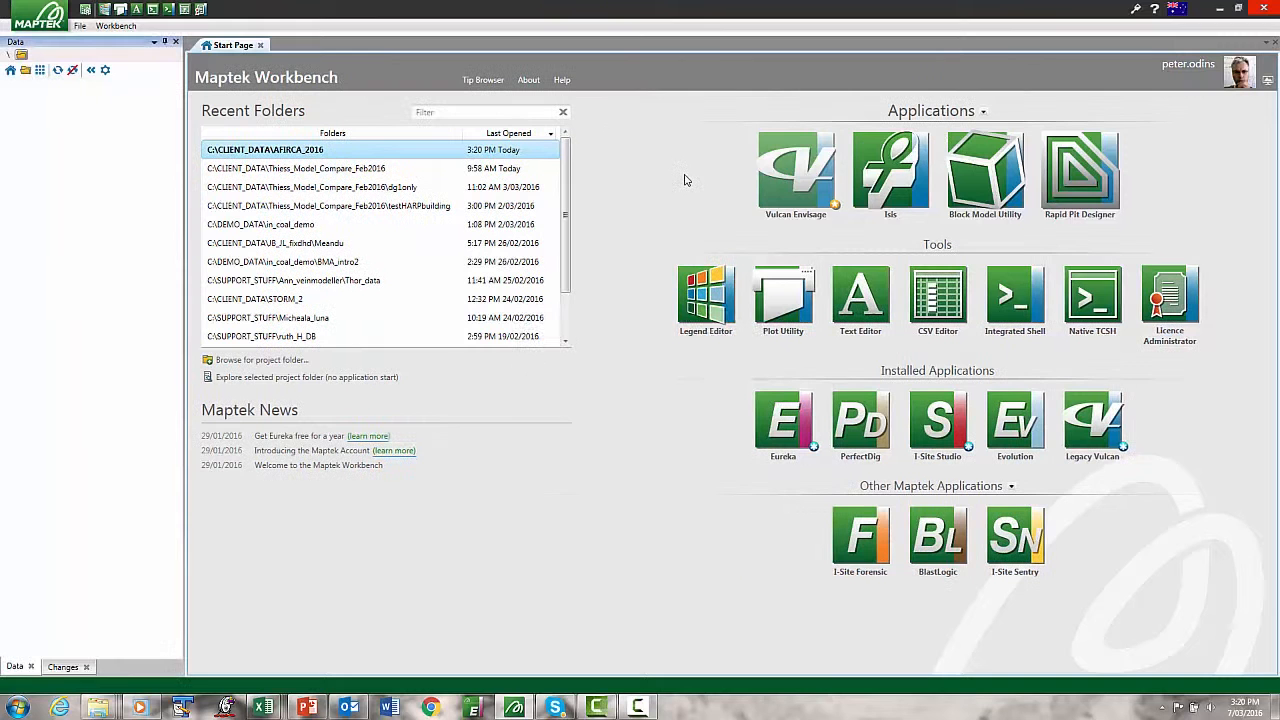
- Launch Vulcan Envisage, expand Design Databases for in_coal_demo, and show the Maptek menu
left_click(795, 165)
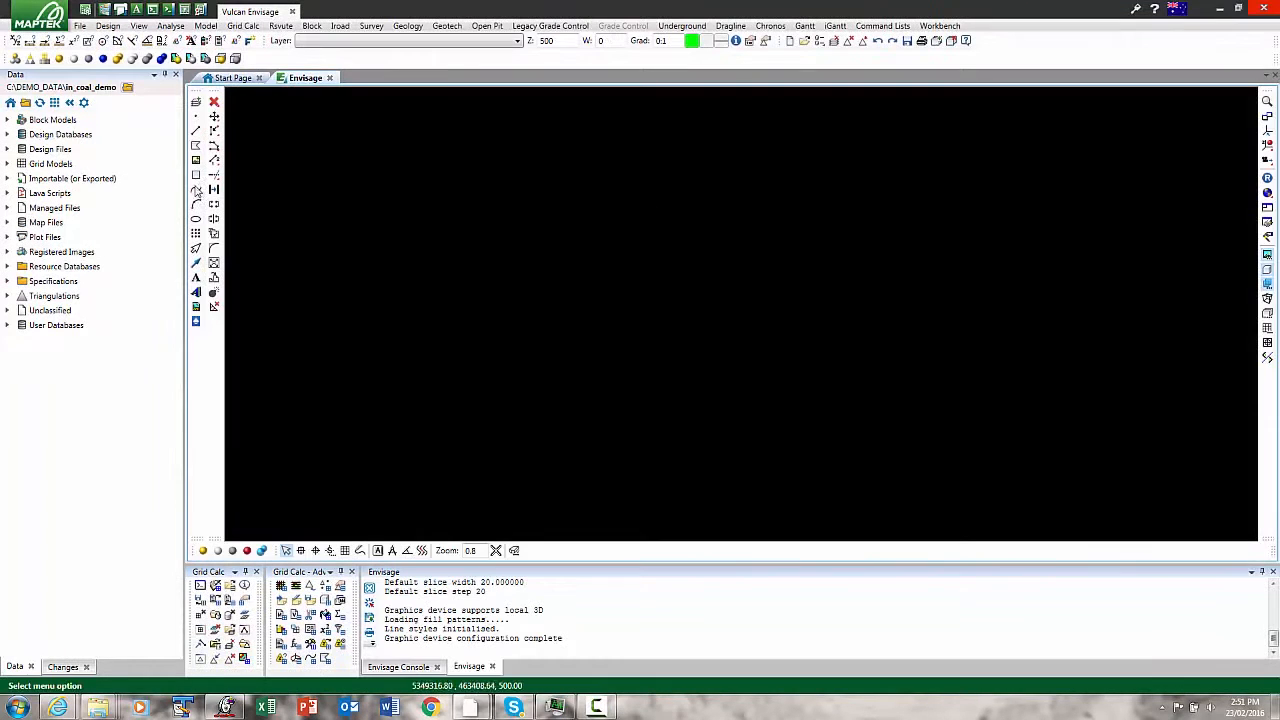
left_click(27, 134)
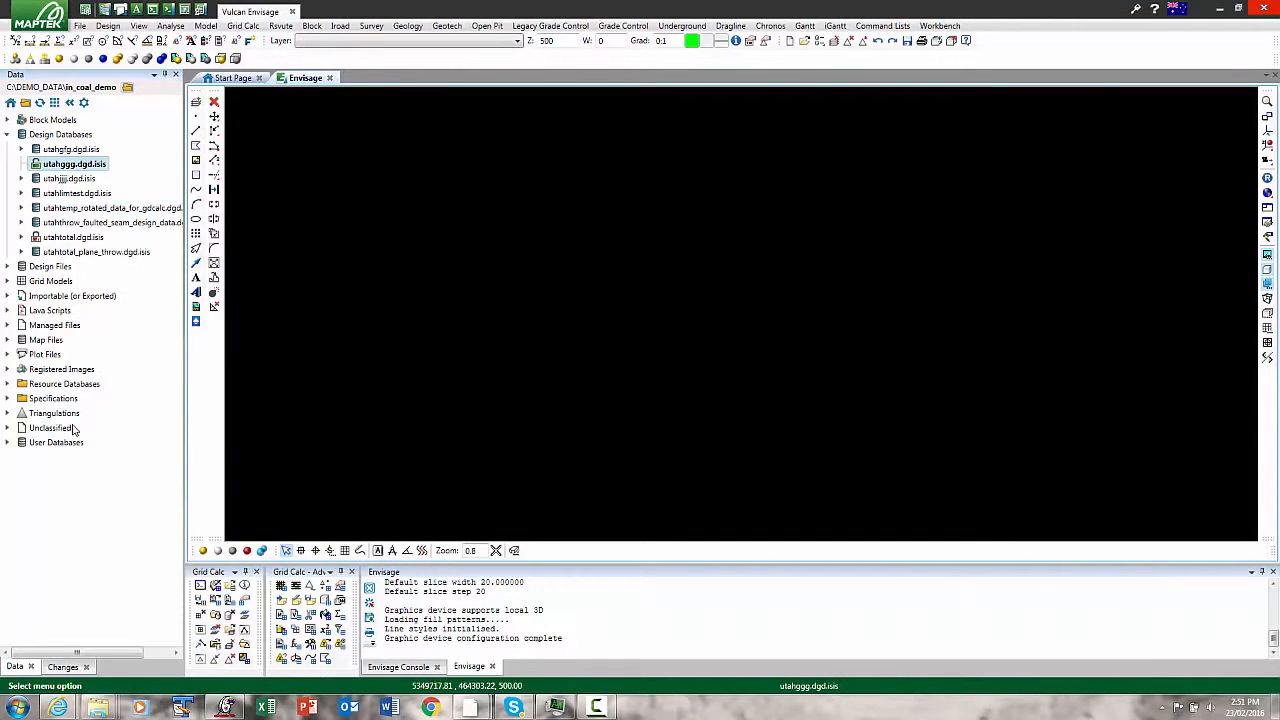
mouse_move(485, 295)
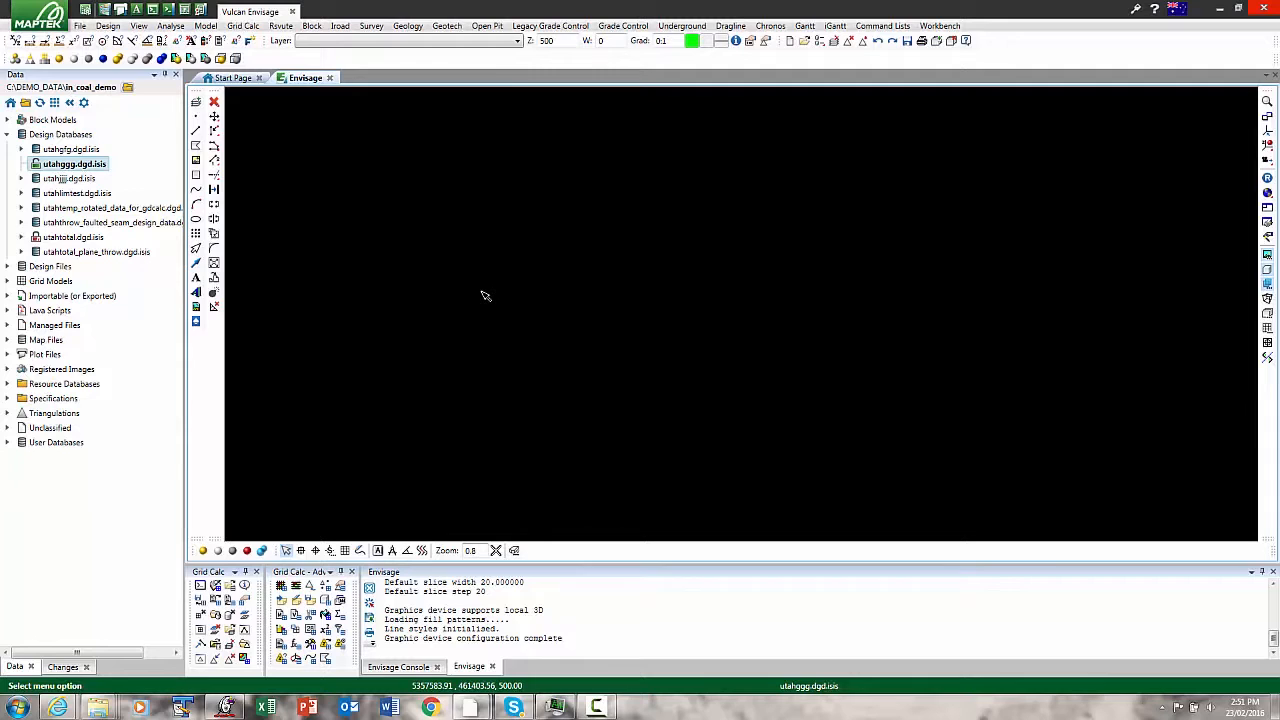
mouse_move(420, 240)
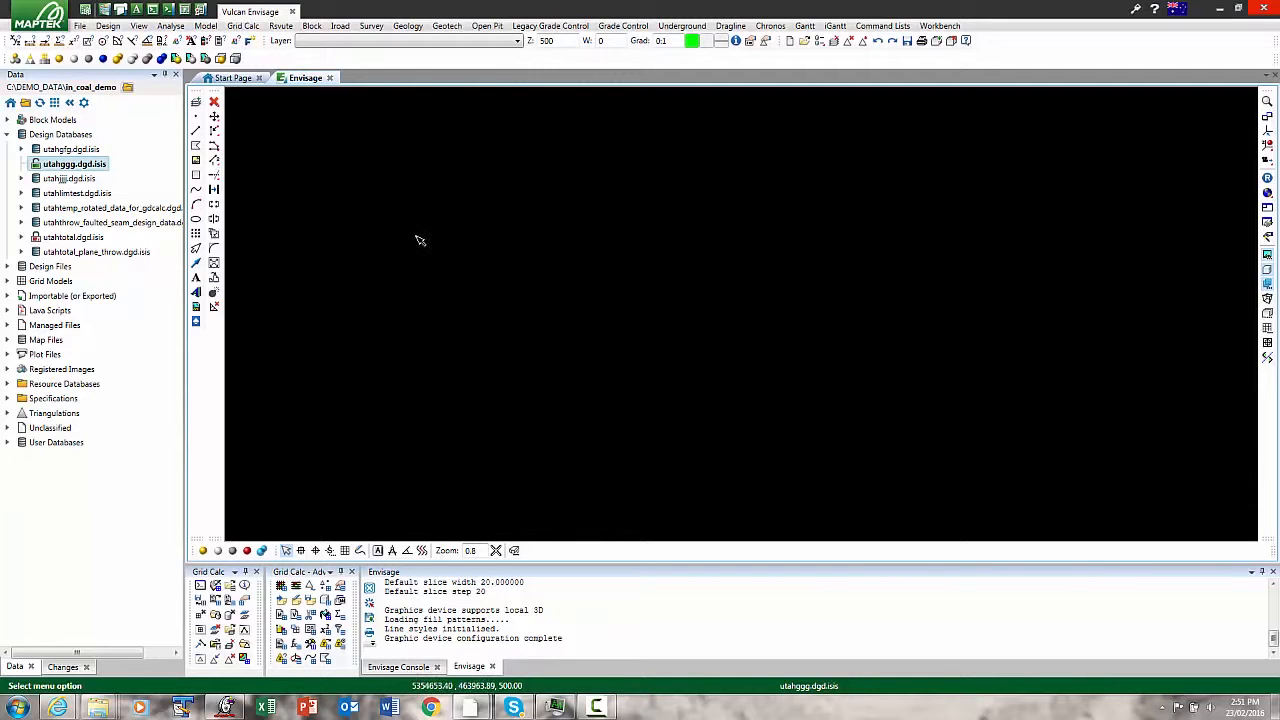
left_click(38, 18)
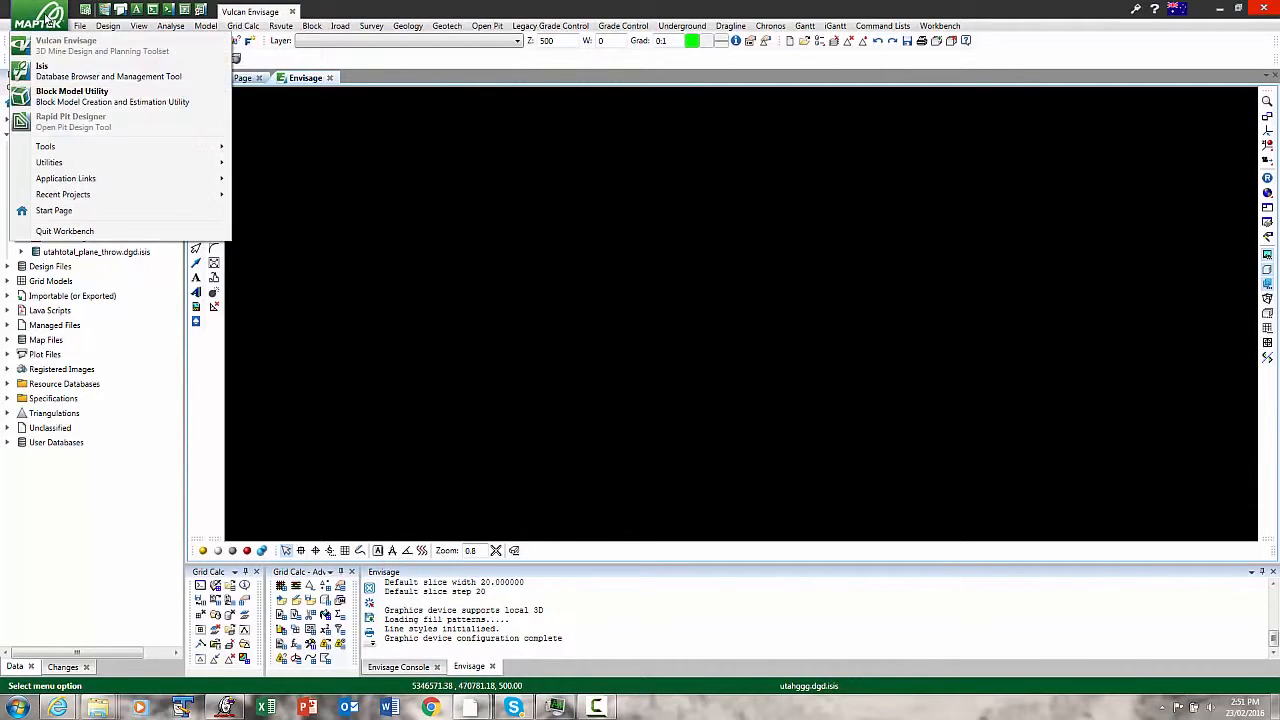
- Open utahwshop.dhd.isis in Isis and switch the interface to Simplified Chinese
left_click(42, 65)
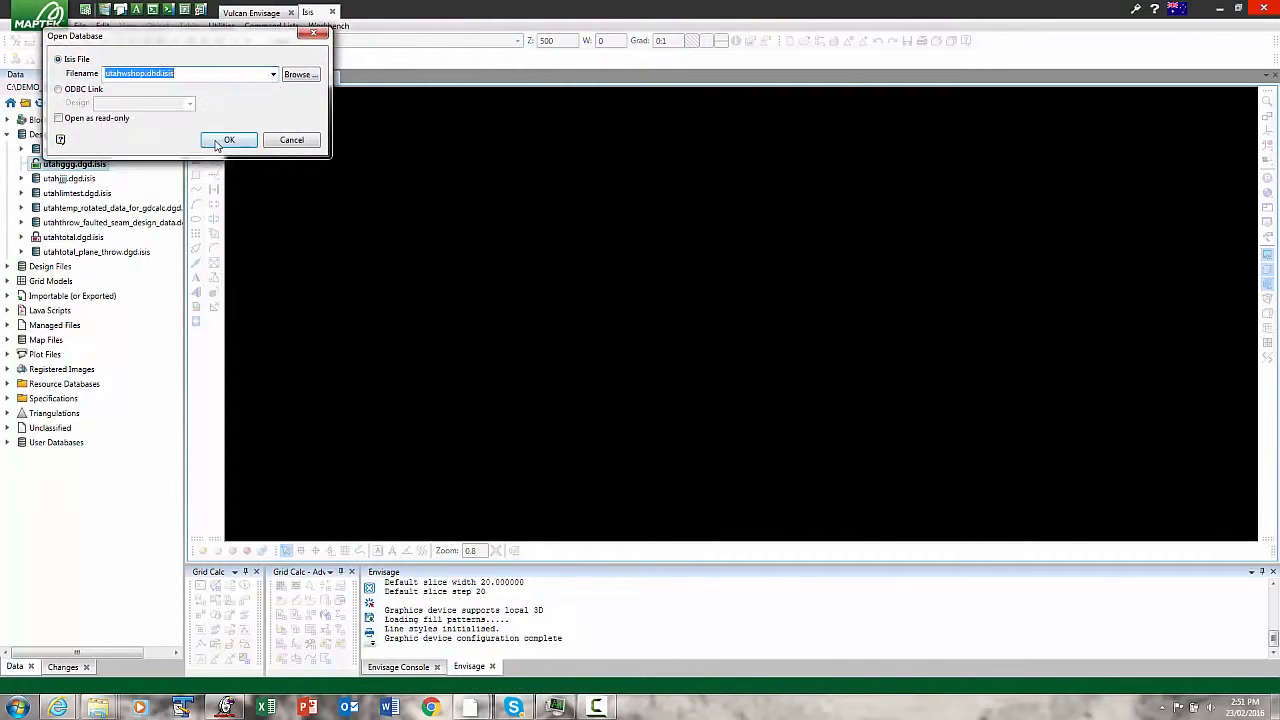
left_click(229, 139)
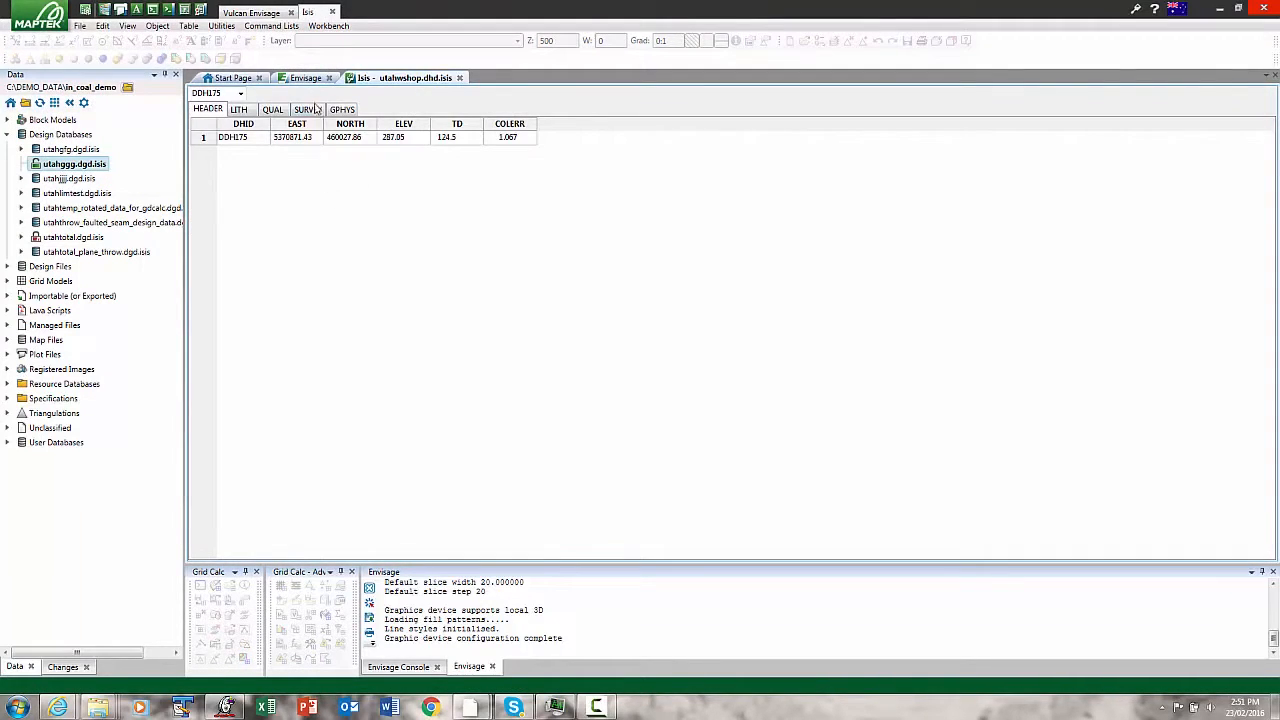
left_click(305, 77)
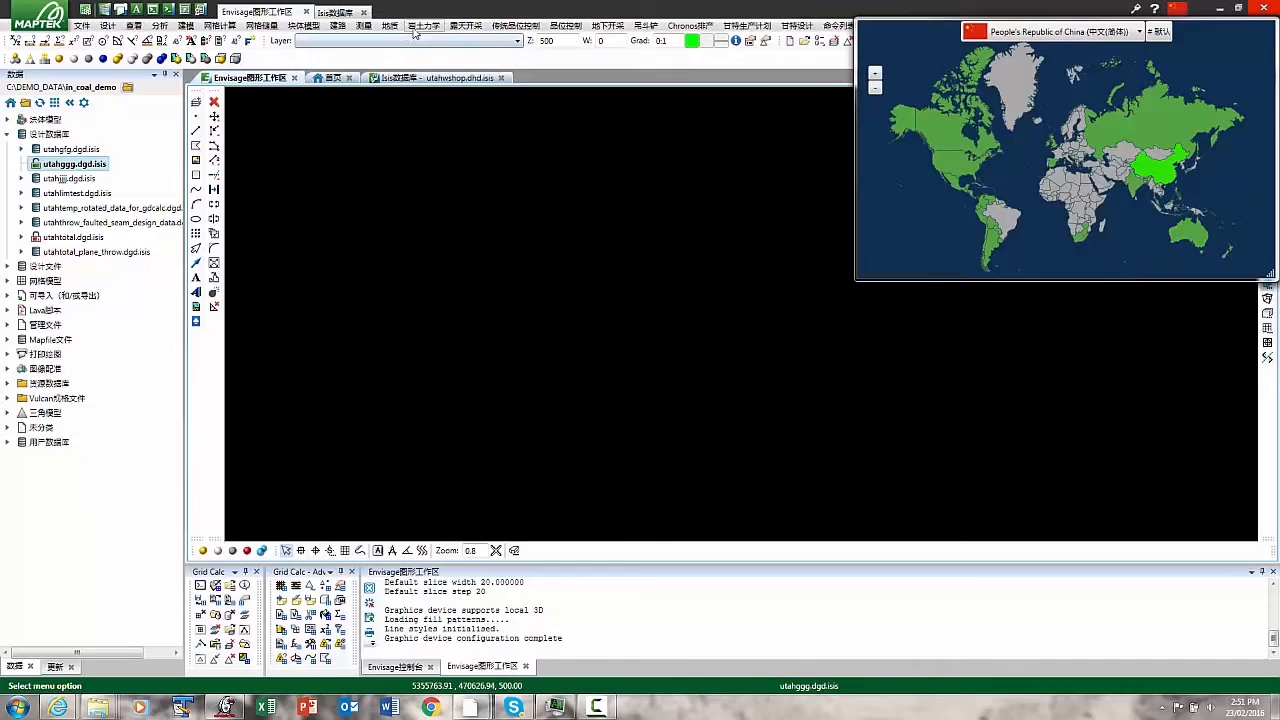
- Switch the interface language to Australia (English) via the flag
left_click(424, 25)
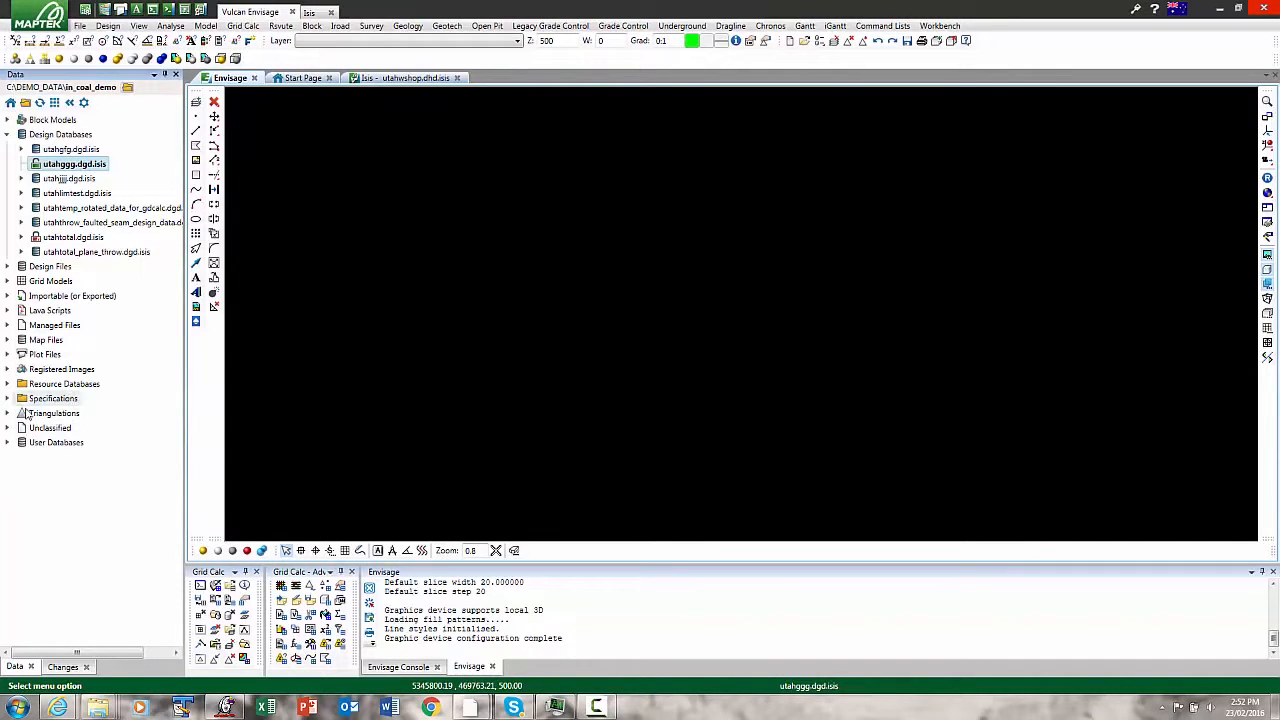
- Filter blockcuts.tri by '2' and browse the Grade Control plugin menu
left_click(8, 413)
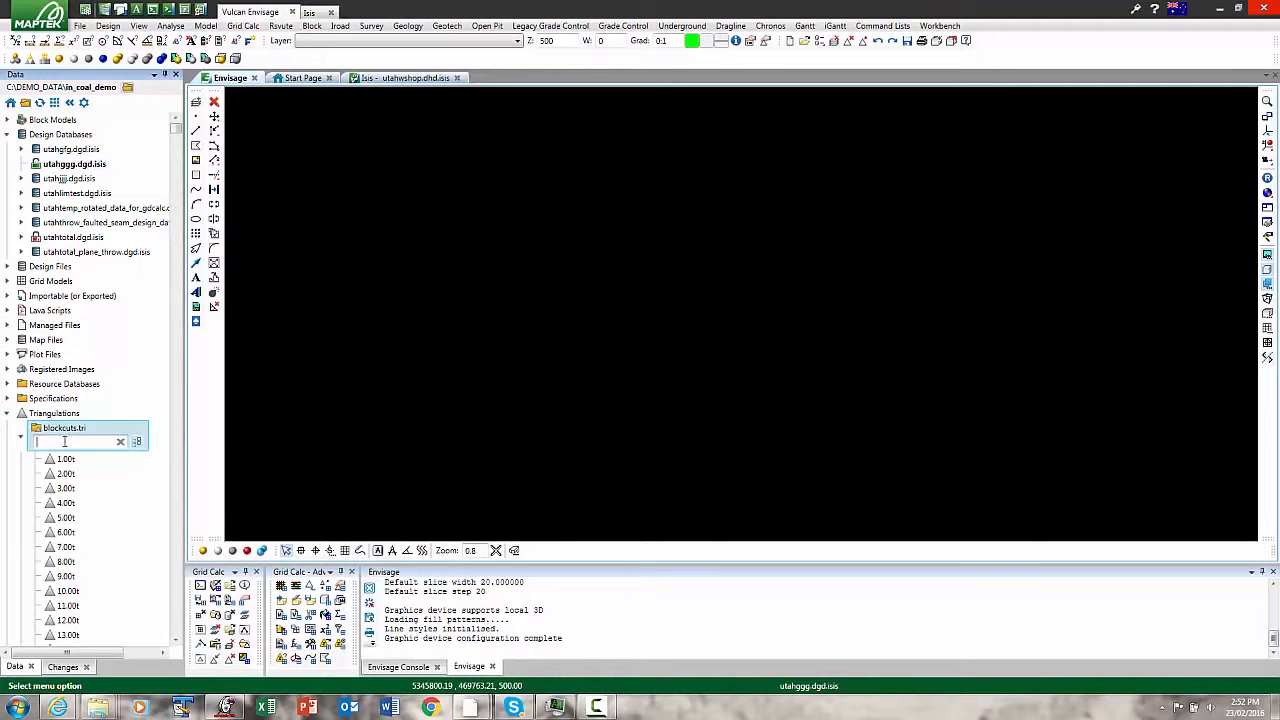
type("2")
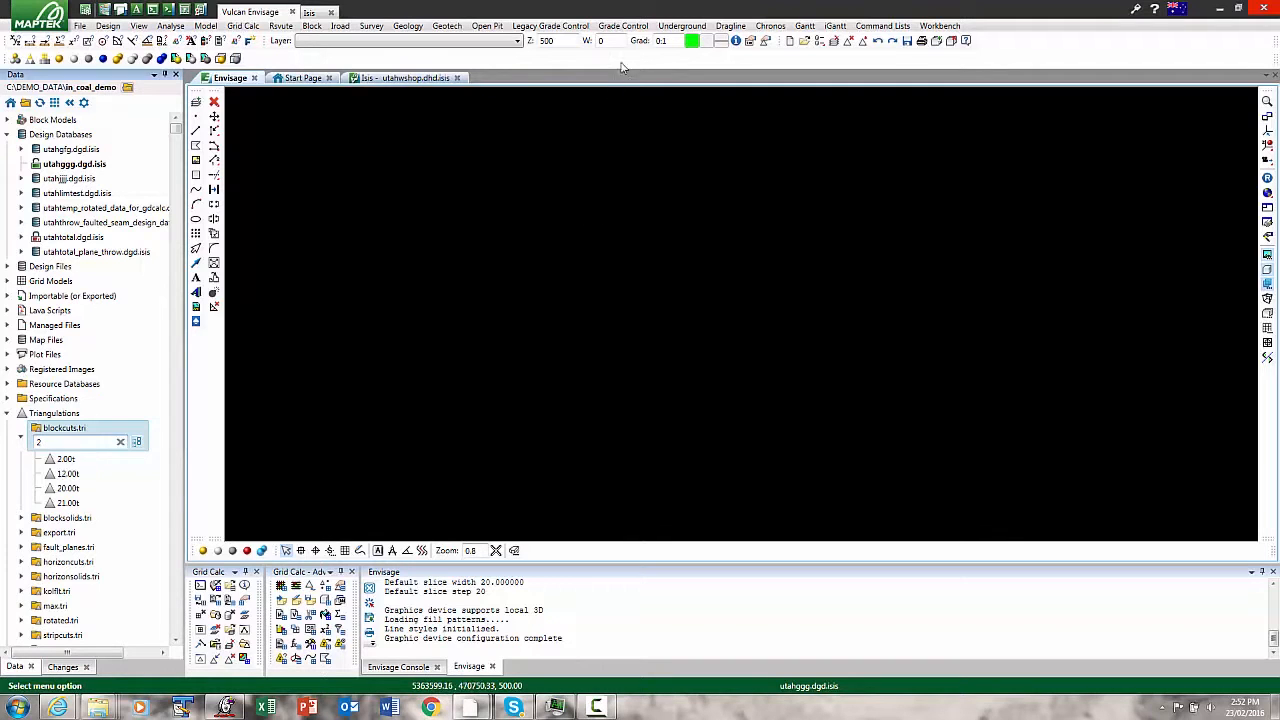
left_click(622, 25)
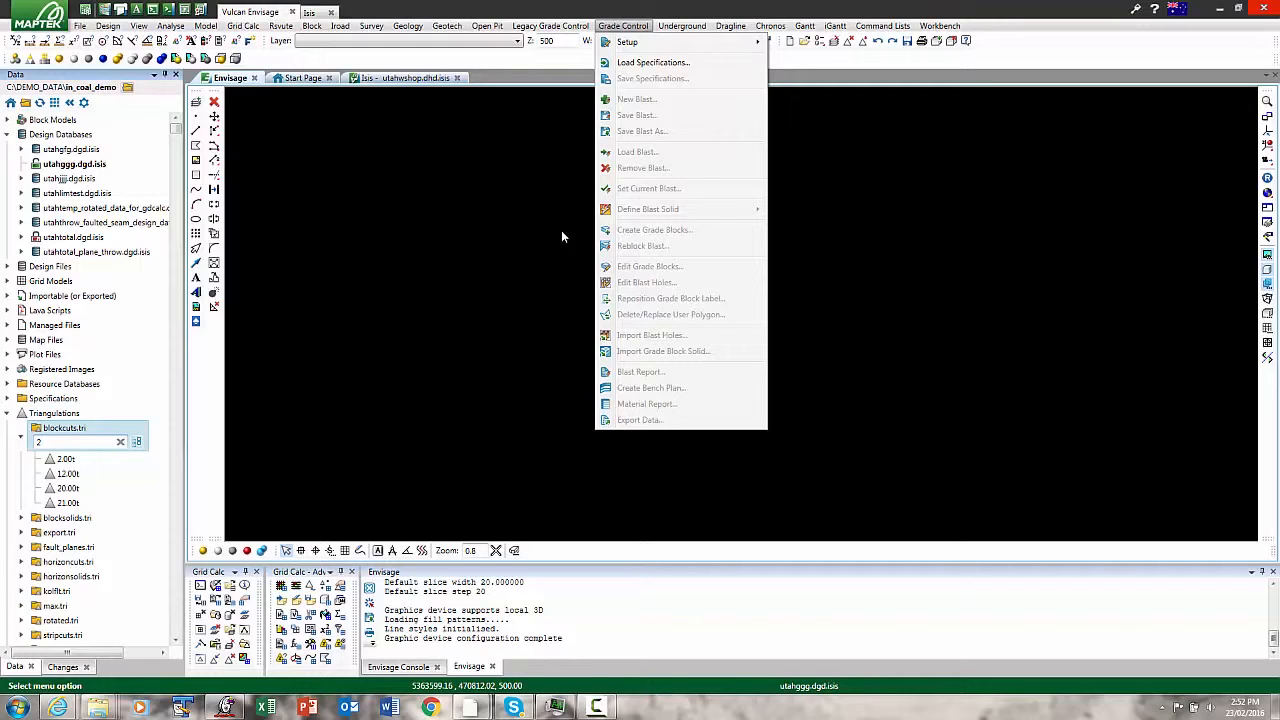
mouse_move(528, 235)
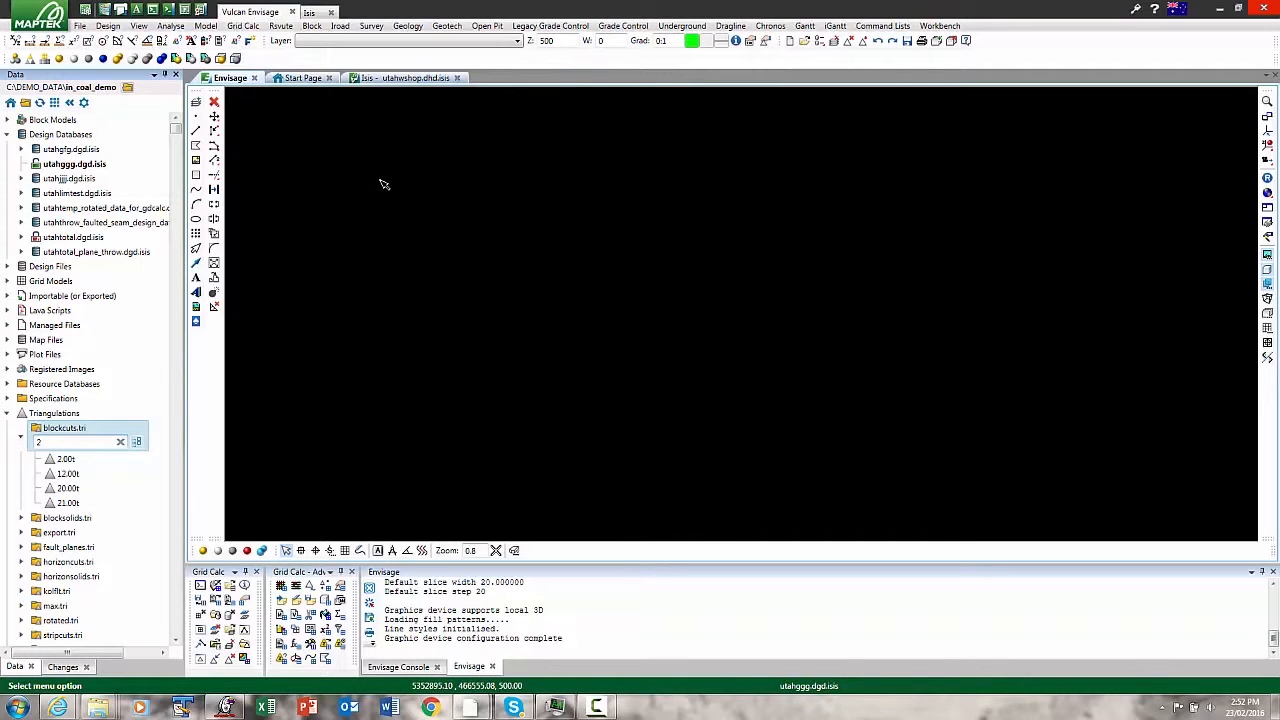
mouse_move(457, 201)
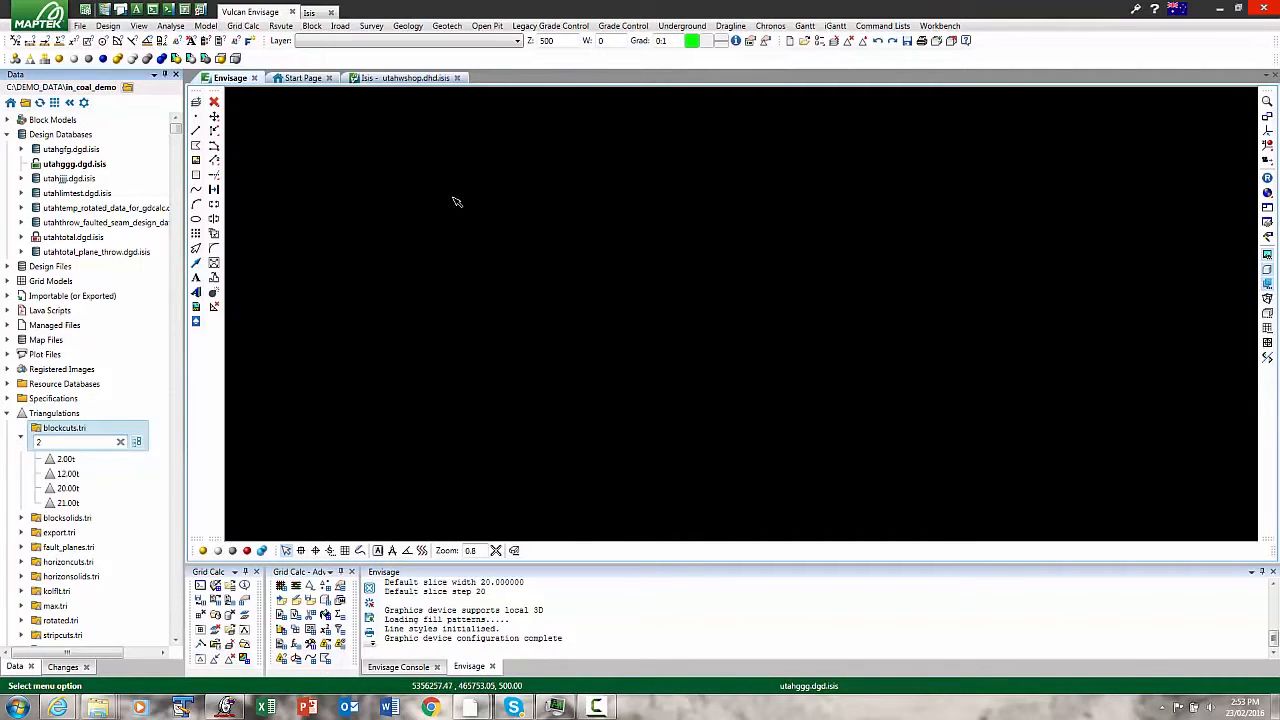